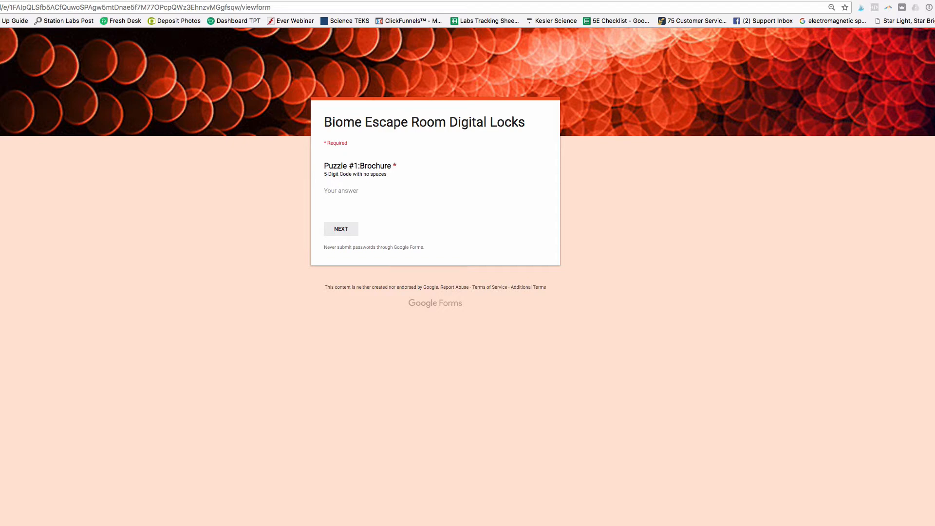
mouse_move(320, 205)
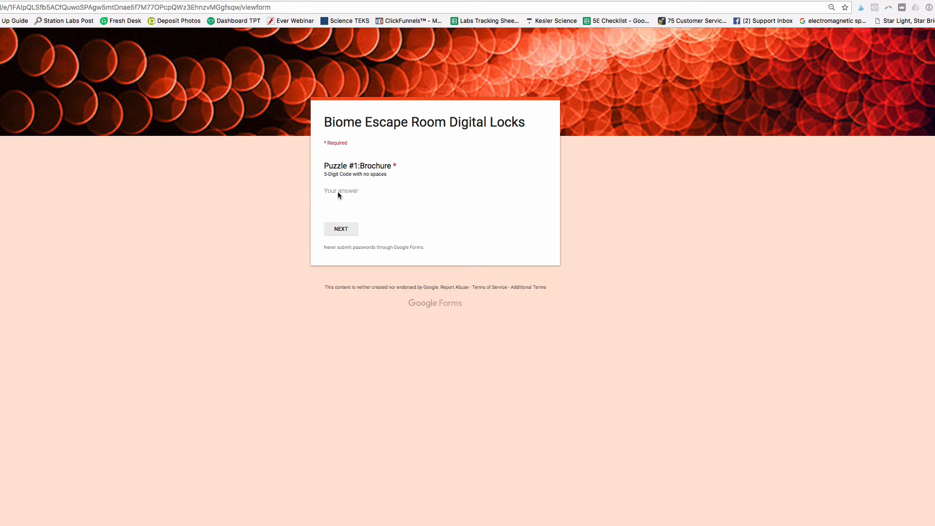
Enter the partial code 35 in Puzzle #1 and highlight the revealed code 35241 in the error.
left_click(341, 191)
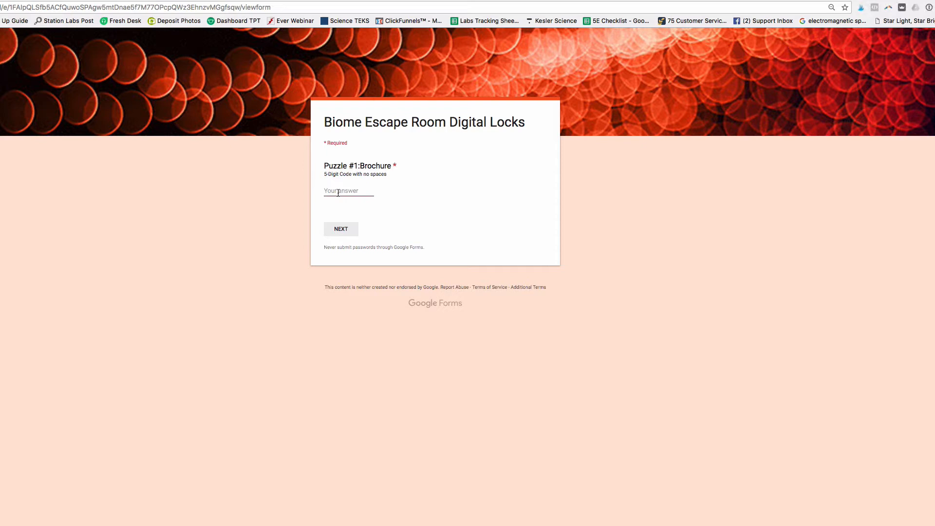
type("35")
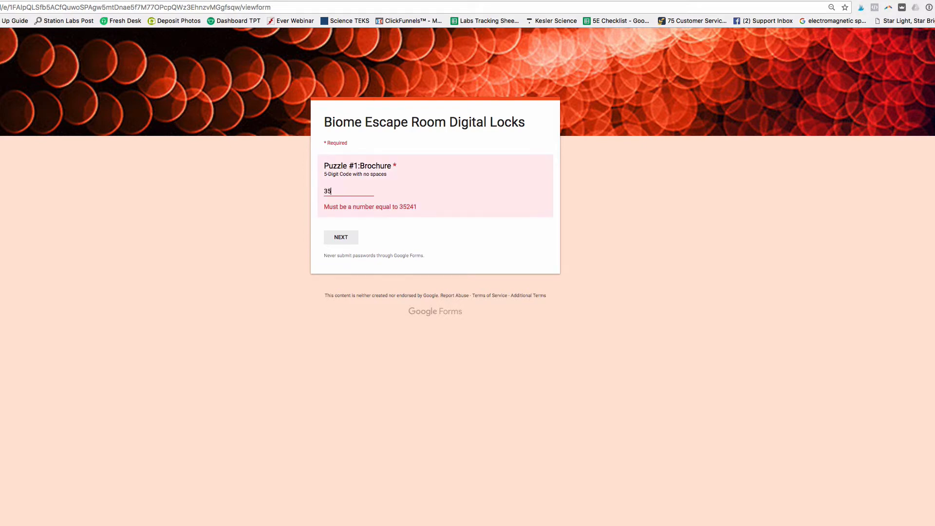
mouse_move(406, 210)
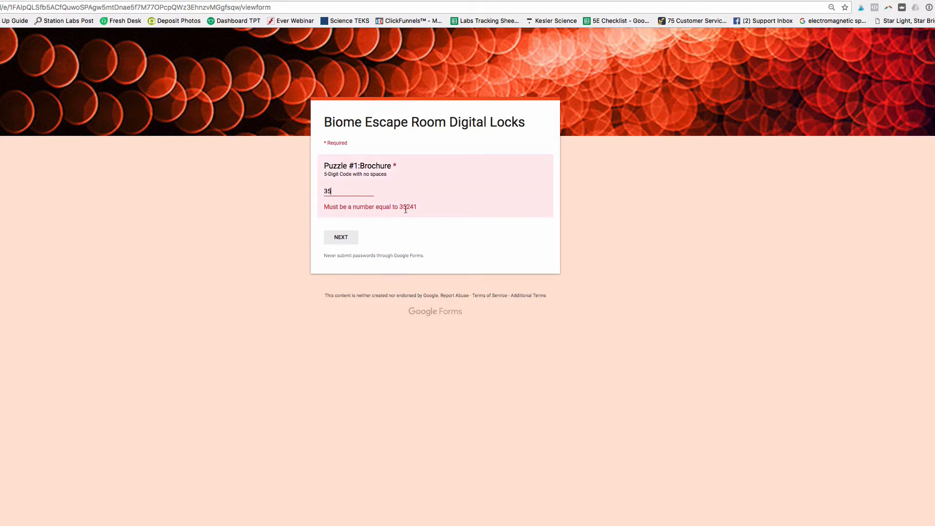
double_click(408, 207)
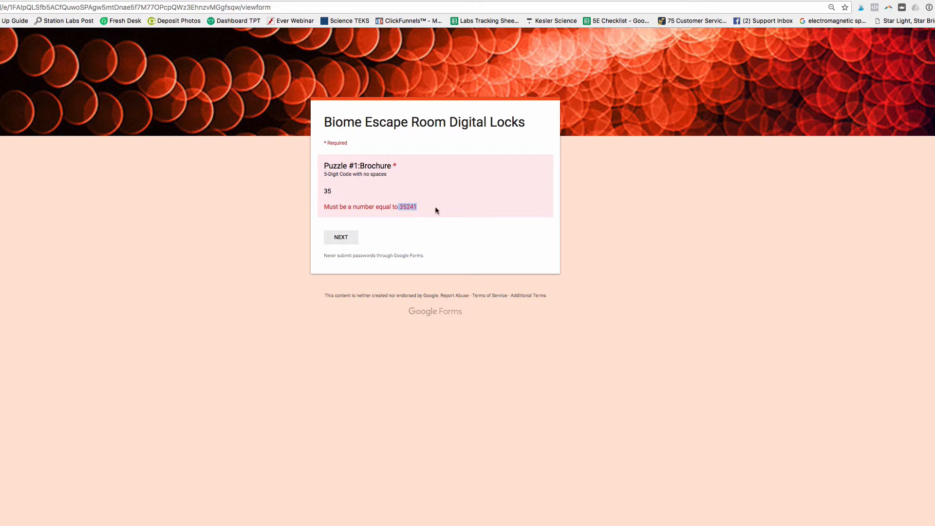
mouse_move(410, 216)
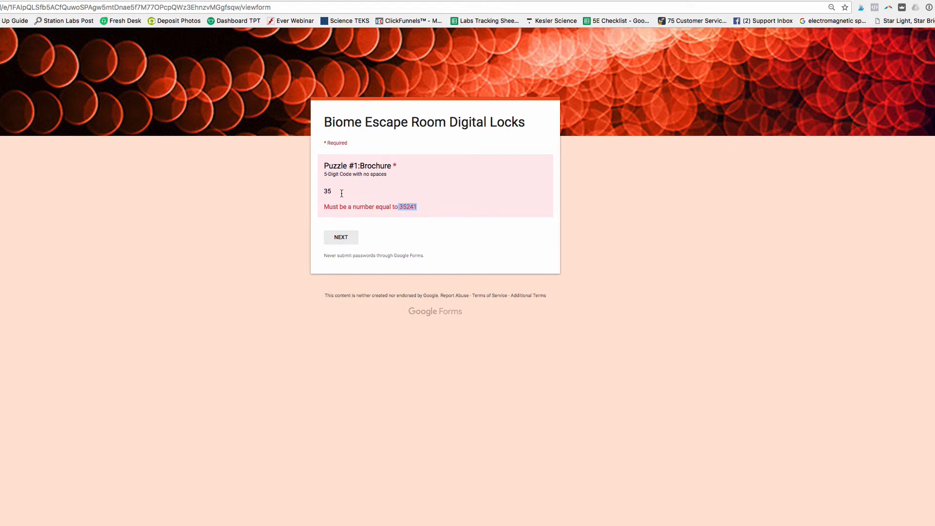
mouse_move(563, 215)
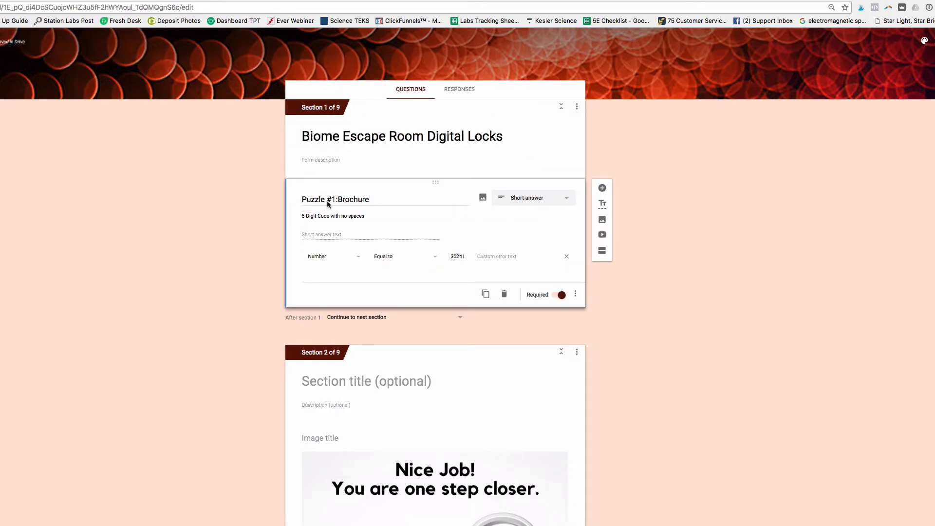
mouse_move(576, 202)
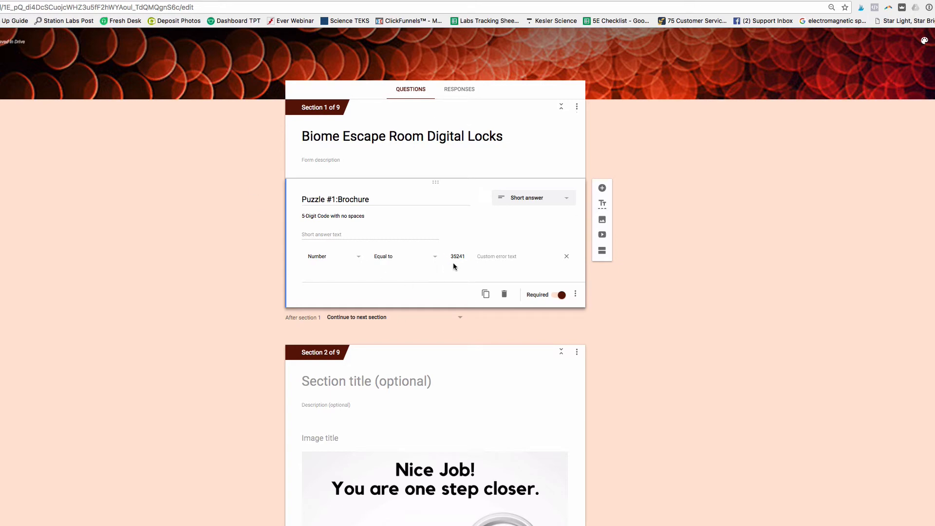
mouse_move(312, 263)
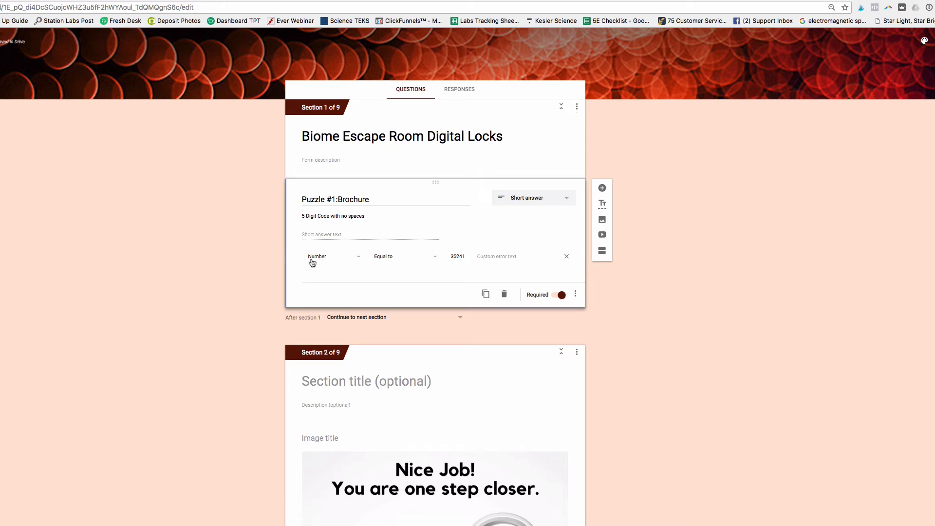
mouse_move(441, 266)
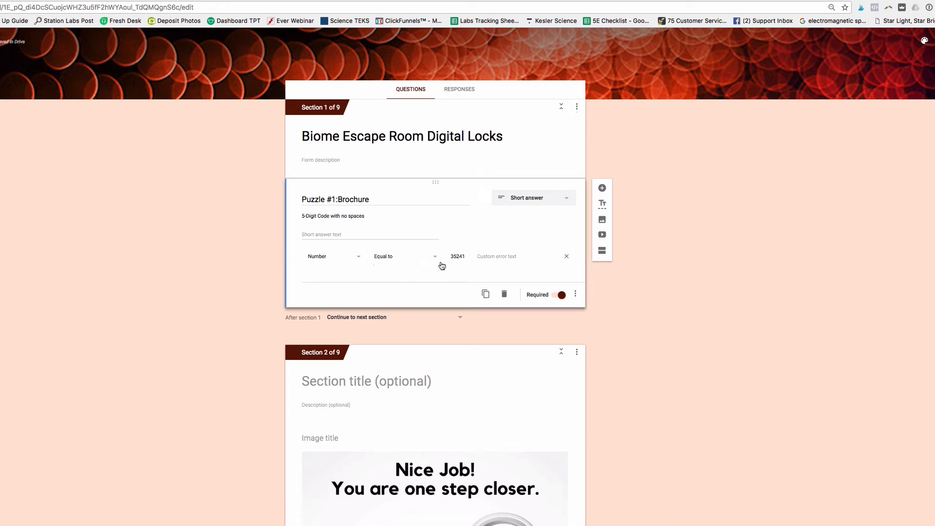
mouse_move(478, 264)
type("Nope.")
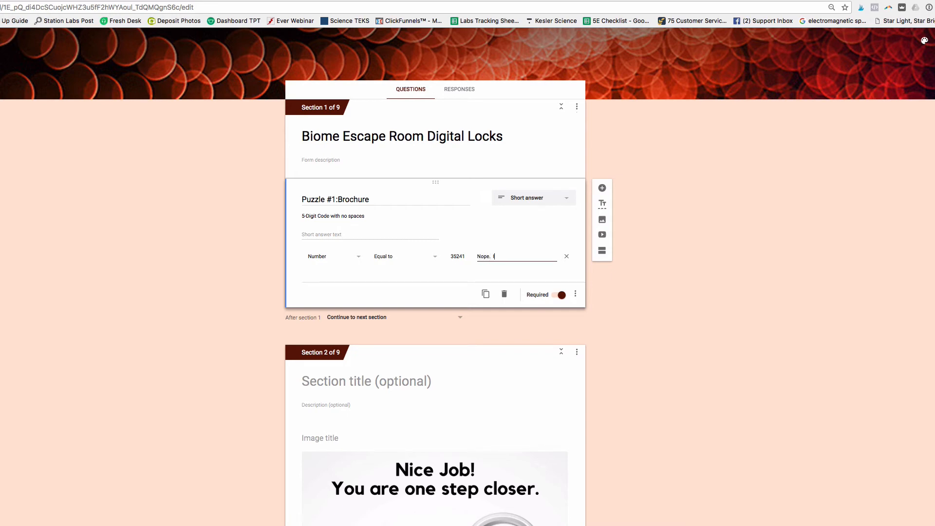
Enter the custom error text "Nope. I don't think so." for Puzzle #1's validation.
type("I don't think")
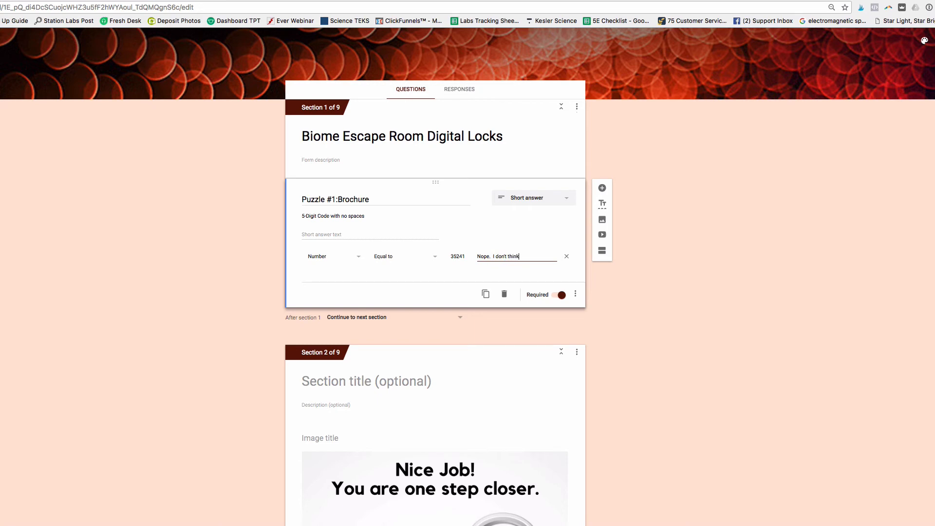
type("so.")
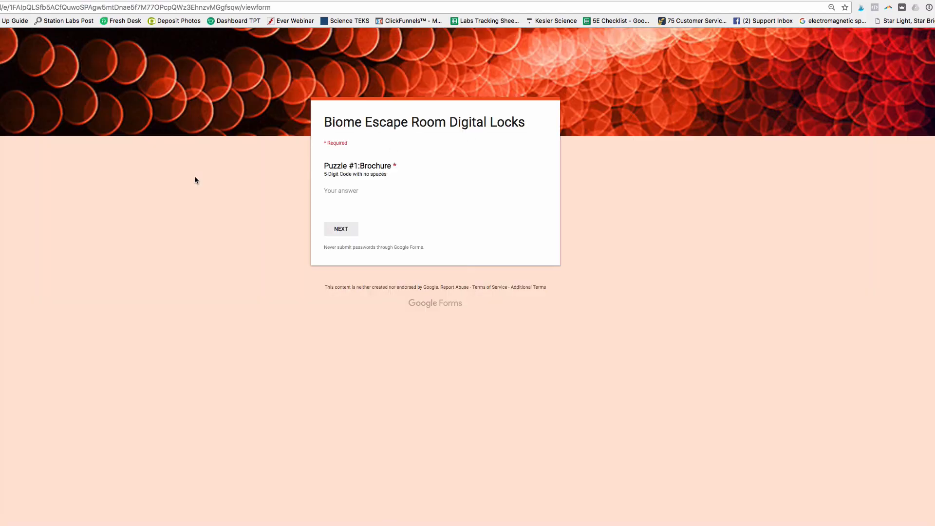
Enter partial codes to trigger the custom error, then complete 35241 so the answer is accepted.
left_click(348, 191)
type("35")
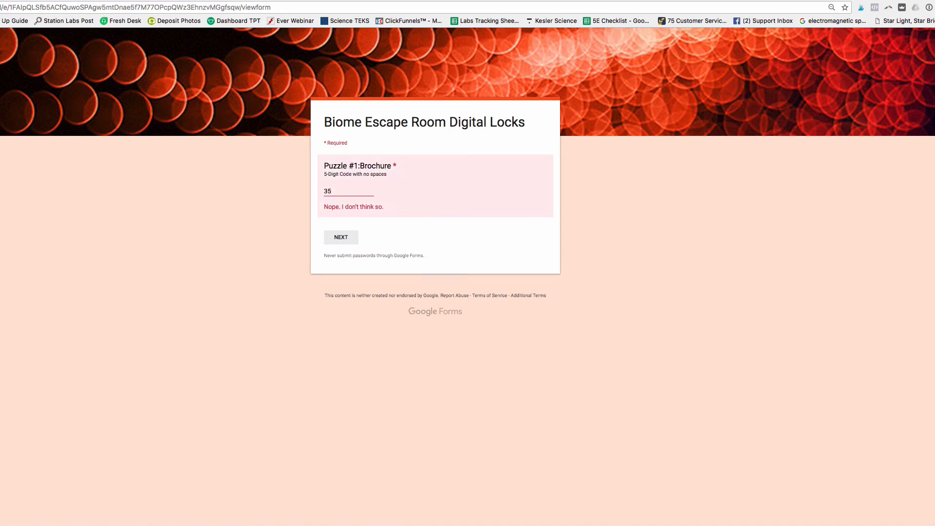
type("24")
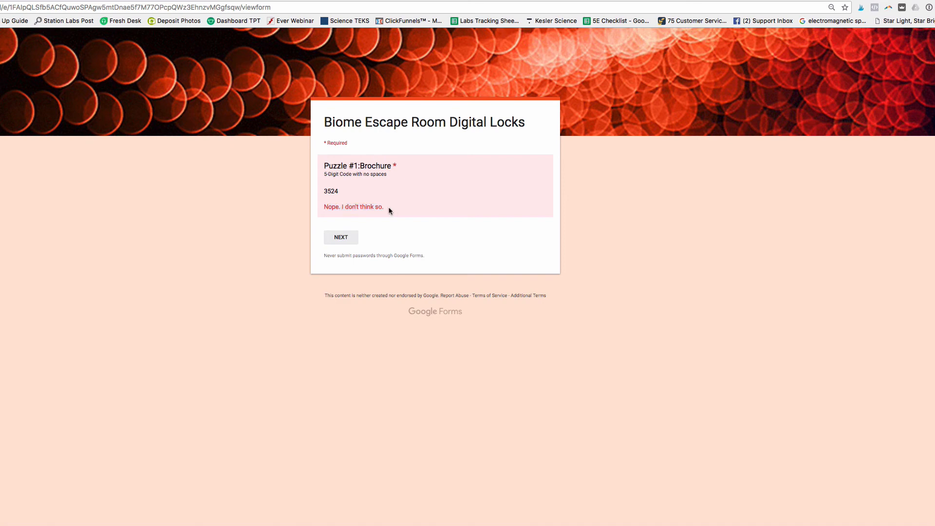
left_click(349, 194)
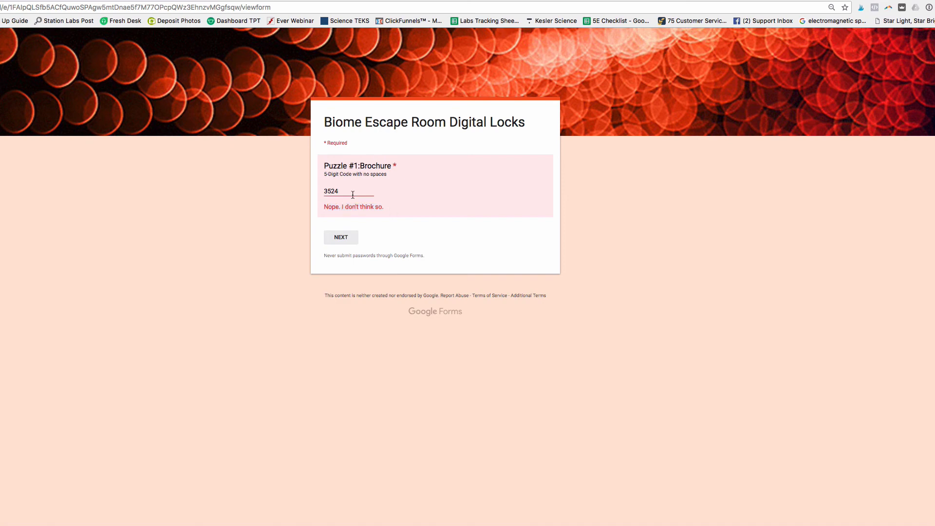
type("1")
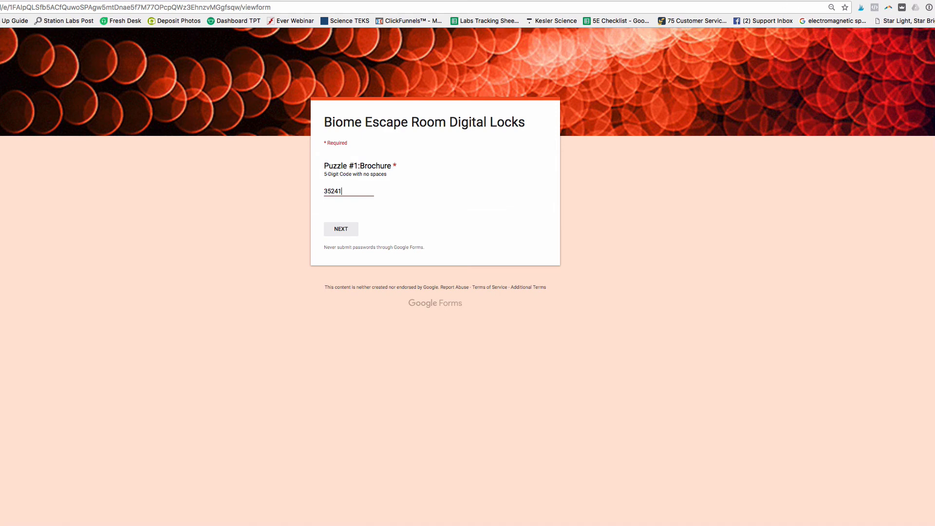
left_click(340, 229)
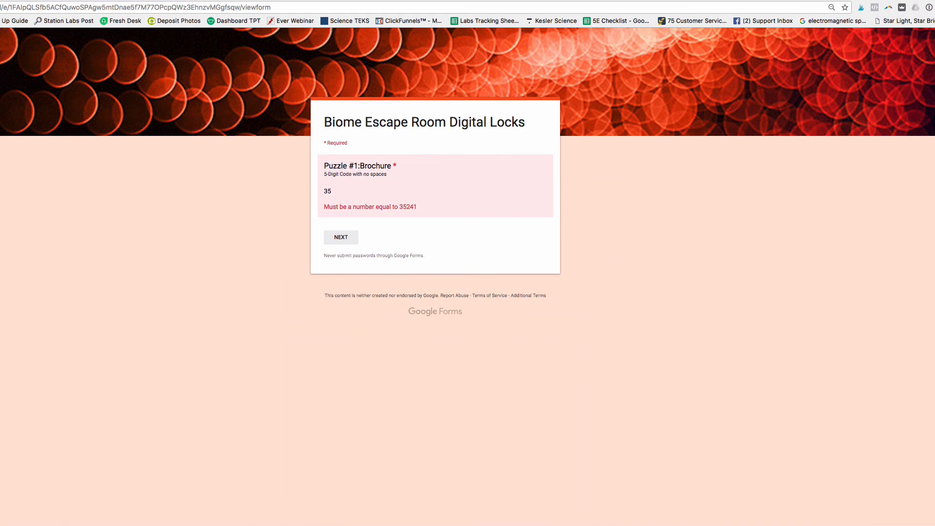